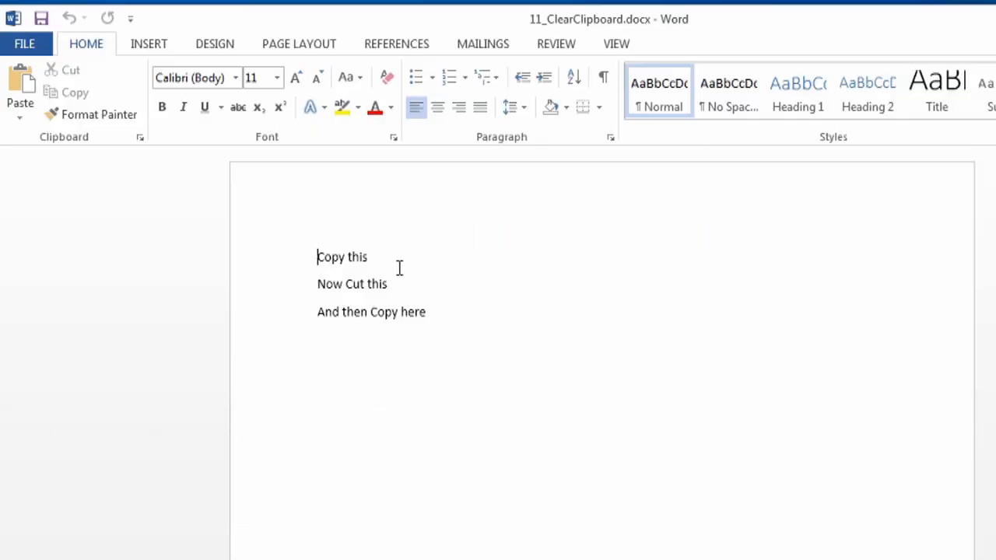
{"action": "mouse_move", "coordinate": [392, 267]}
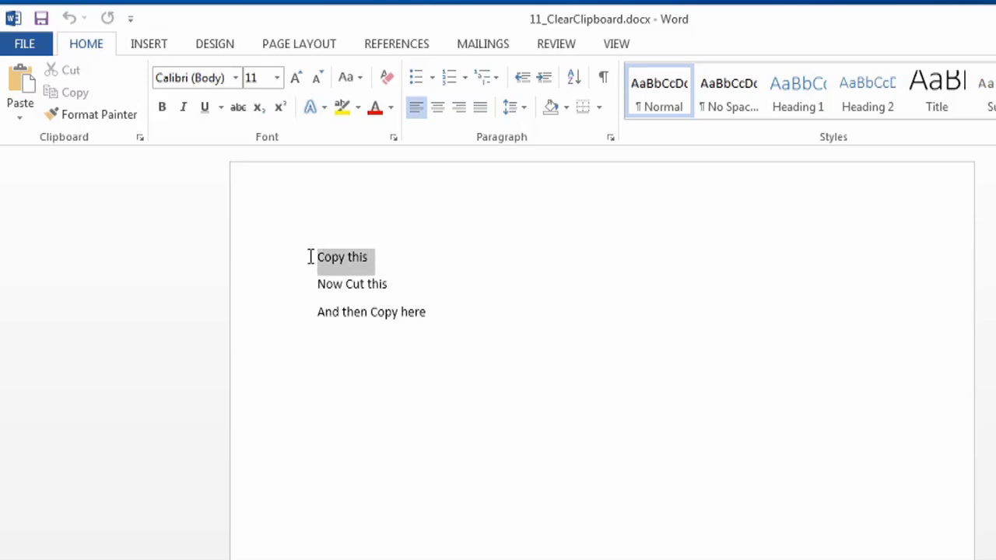
{"action": "mouse_move", "coordinate": [312, 265]}
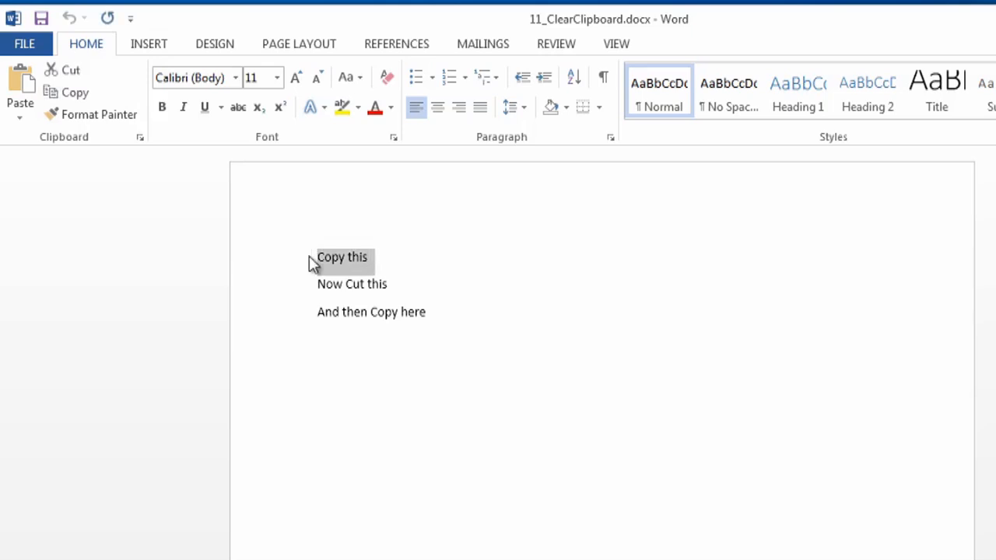
{"action": "mouse_move", "coordinate": [140, 138]}
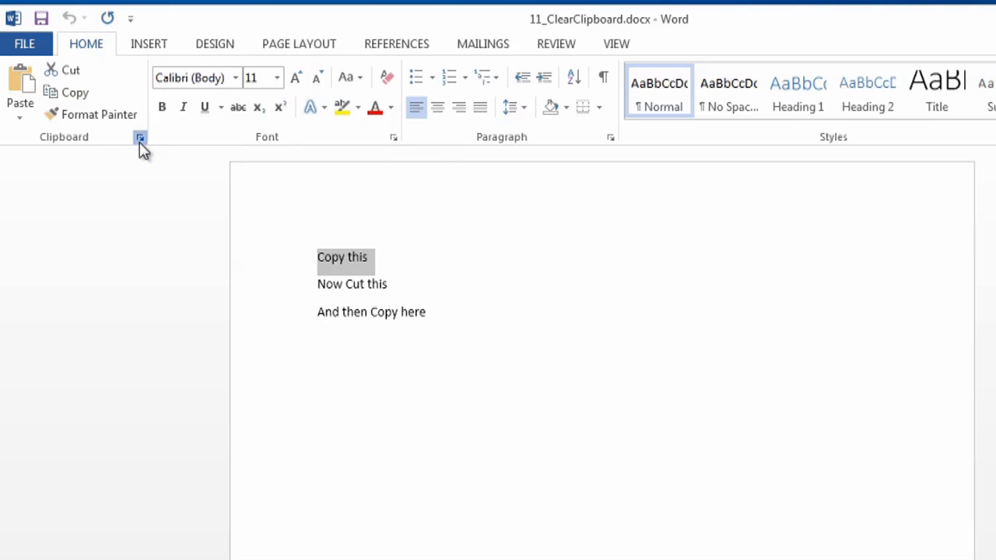
Step: Open the Clipboard pane to show the three collected lines
{"action": "left_click", "coordinate": [140, 137]}
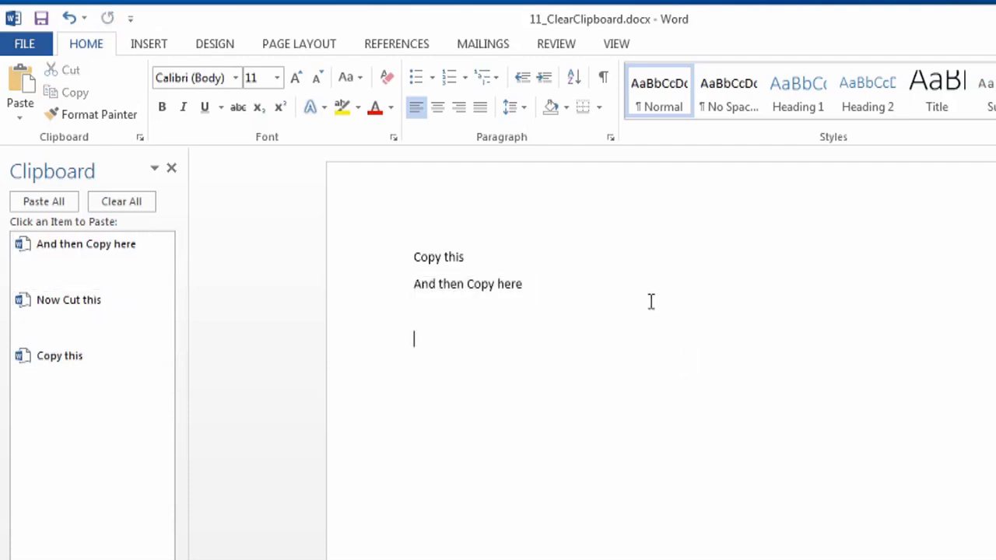
{"action": "mouse_move", "coordinate": [86, 244]}
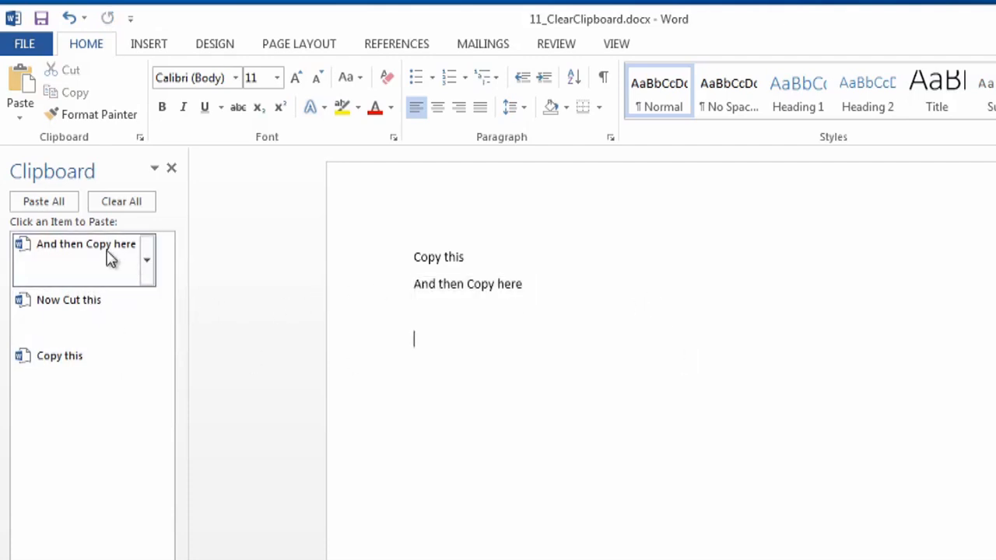
Step: Paste 'And then Copy here', 'Now Cut this' and 'Copy this', then Clear All
{"action": "left_click", "coordinate": [86, 244]}
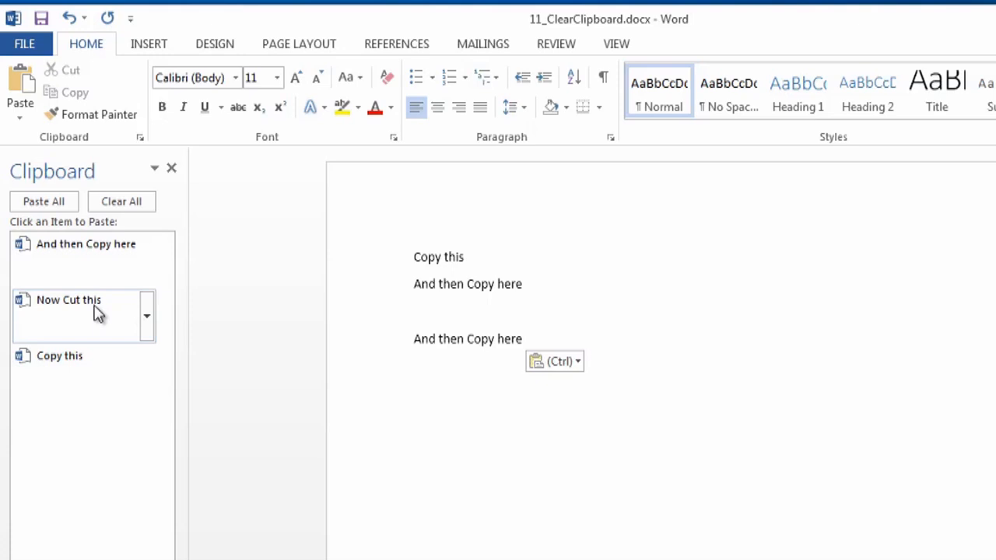
{"action": "left_click", "coordinate": [69, 299]}
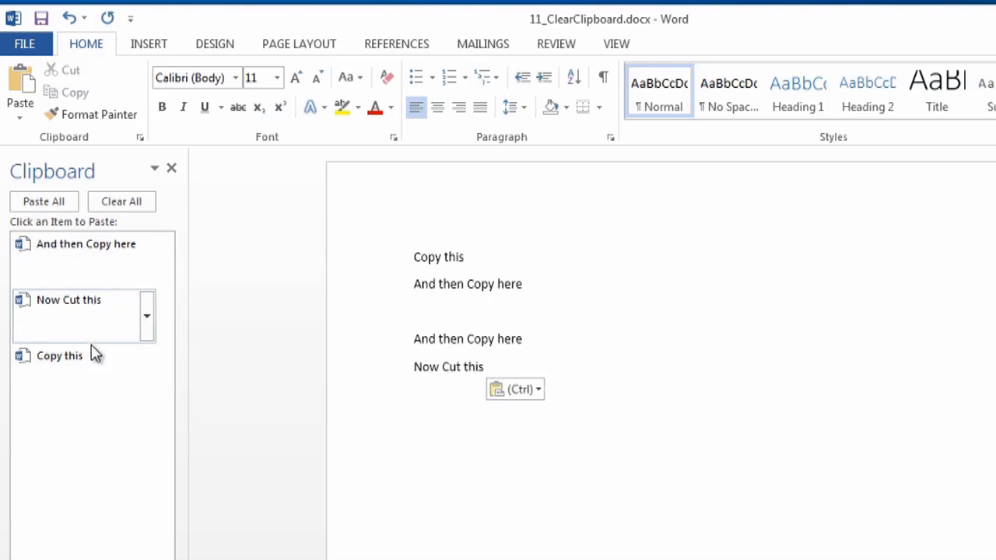
{"action": "left_click", "coordinate": [60, 356]}
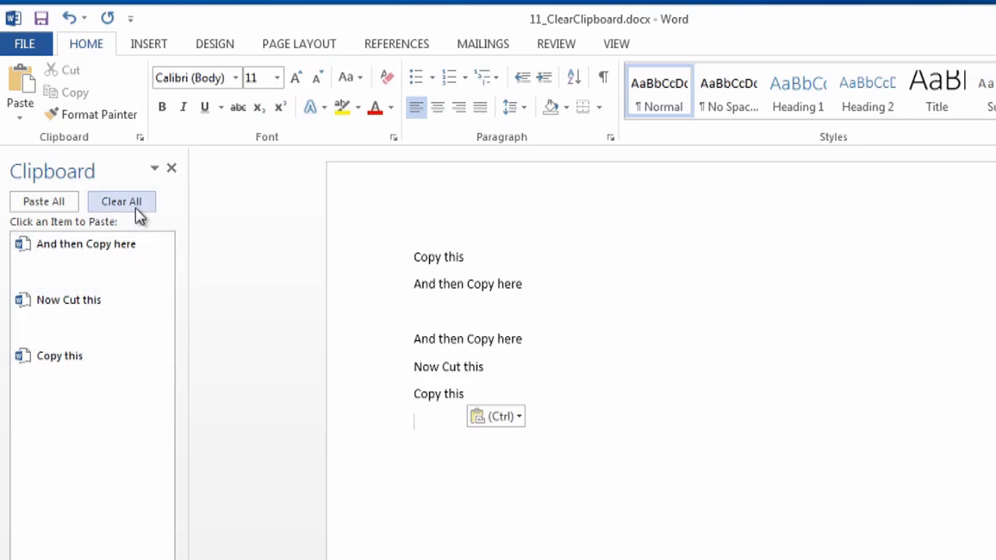
{"action": "left_click", "coordinate": [122, 201]}
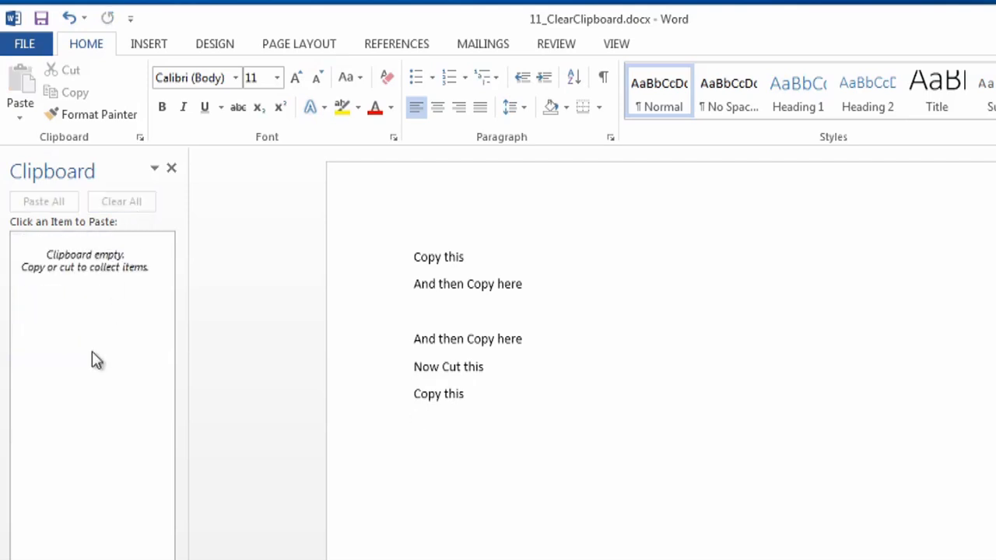